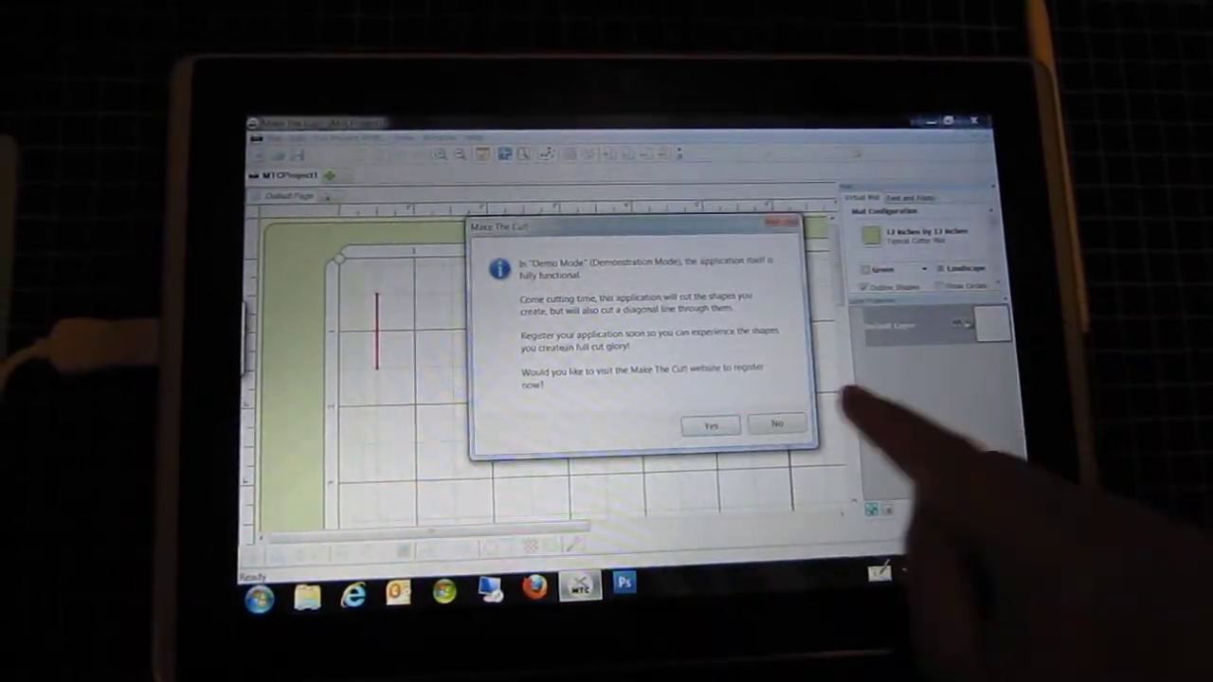
Step: Decline the demo-mode registration prompt so the trace image picker can open
click(776, 424)
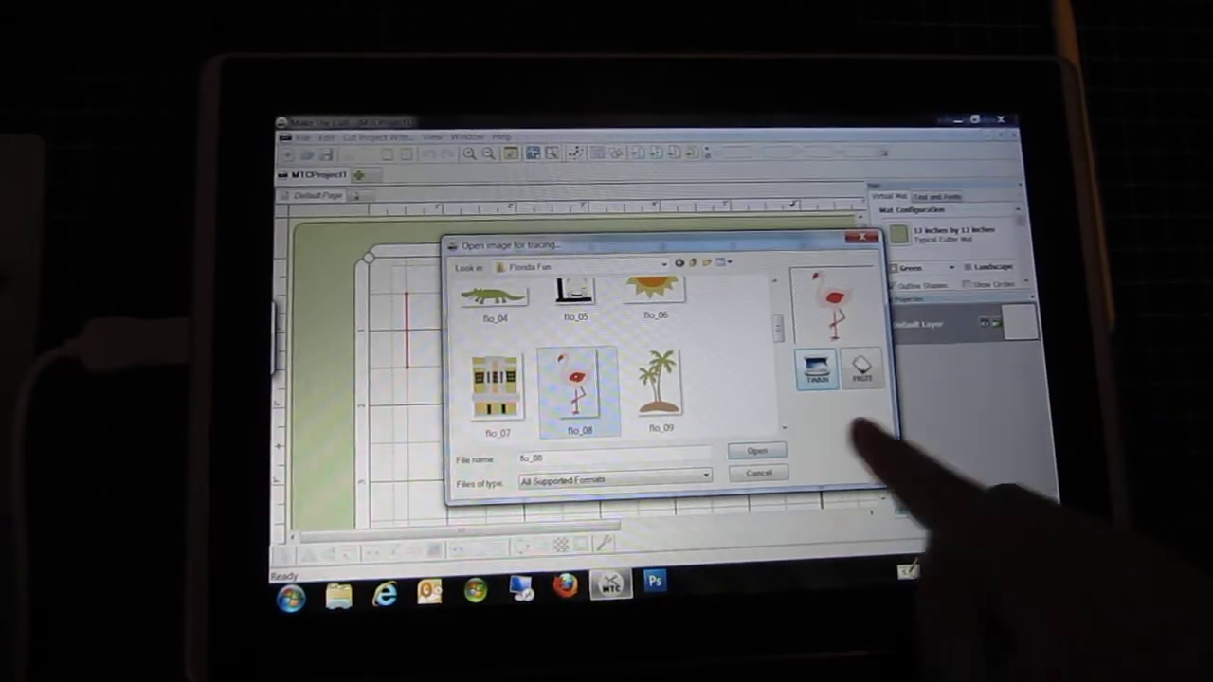
Step: Open flo_08 from the Florida Fun folder as the image to trace
click(757, 451)
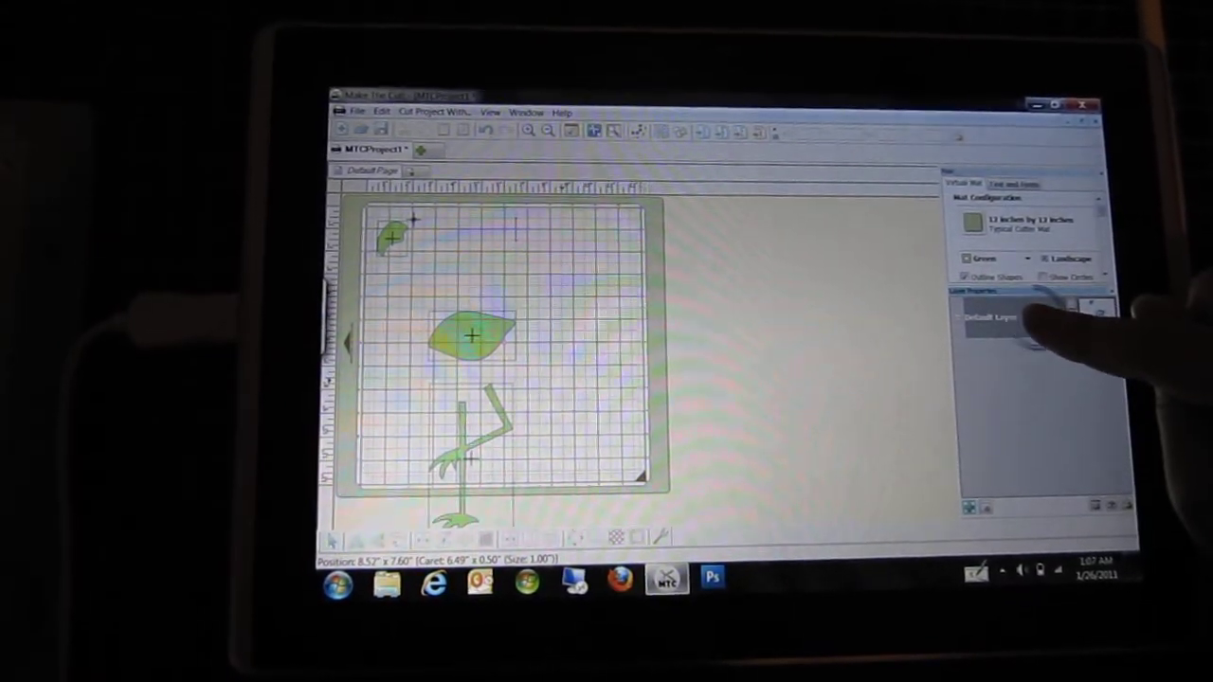
Step: Right-click the Default Layer in Layer Properties to bring up its layer actions
right_click(1018, 318)
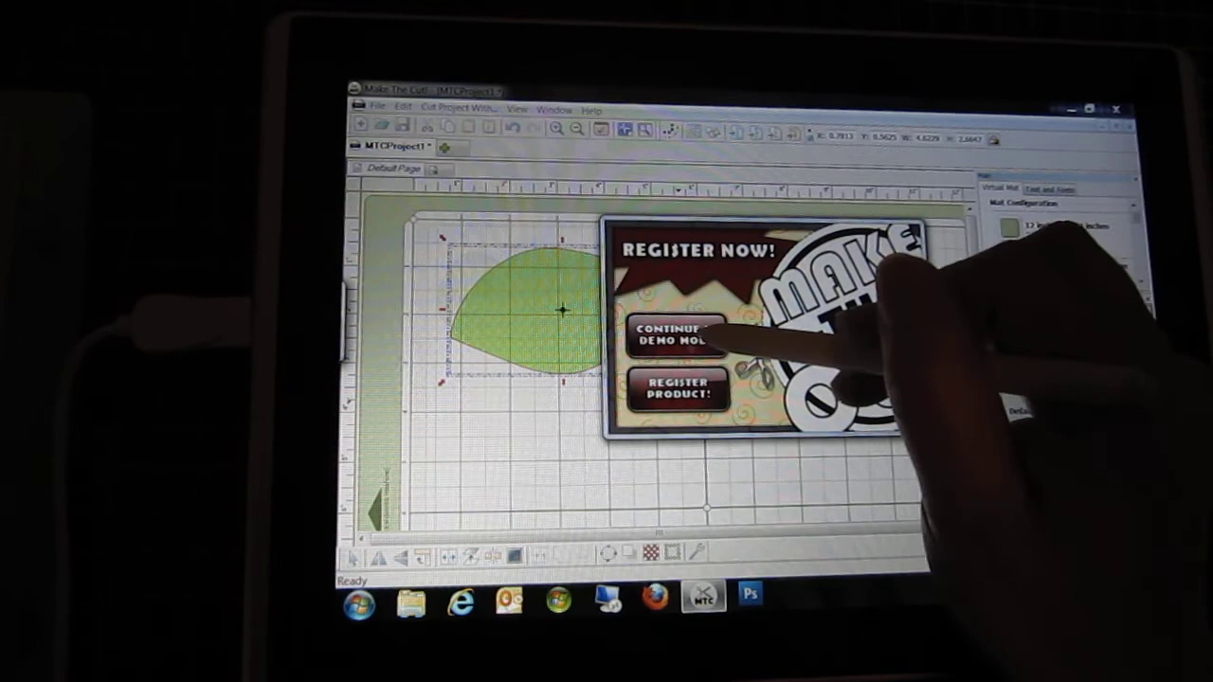
Step: Continue in demo mode, decline registration, and start cutting the wing on the Cricut
click(676, 335)
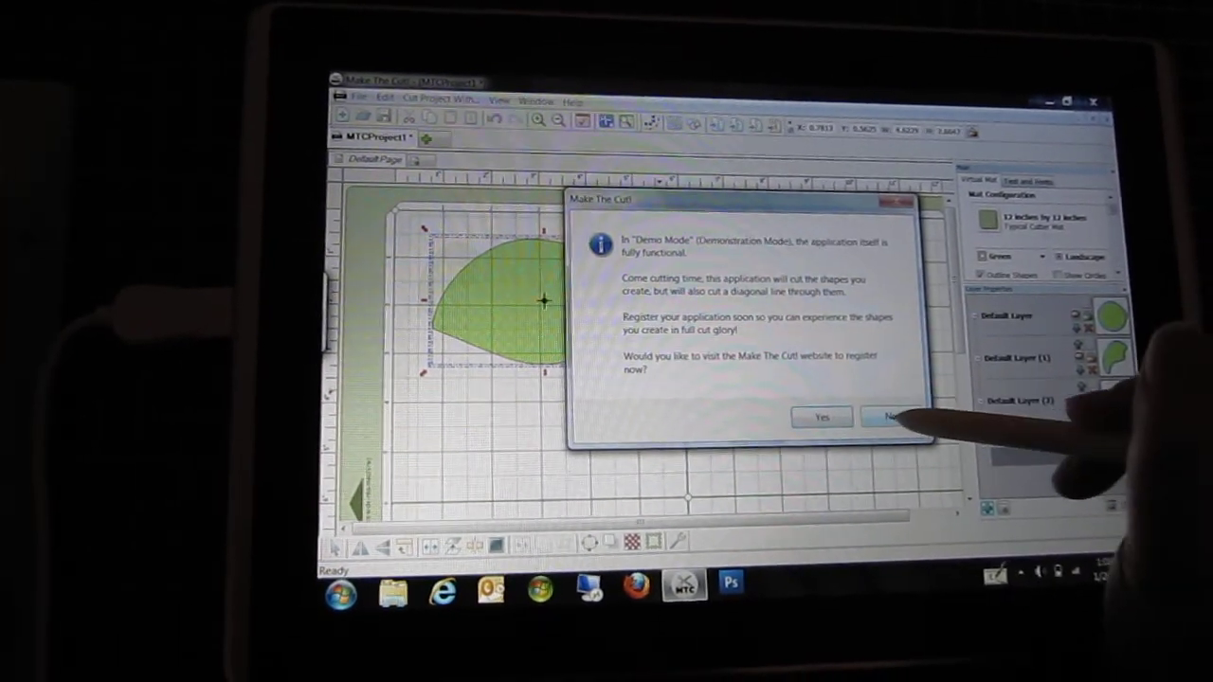
click(889, 416)
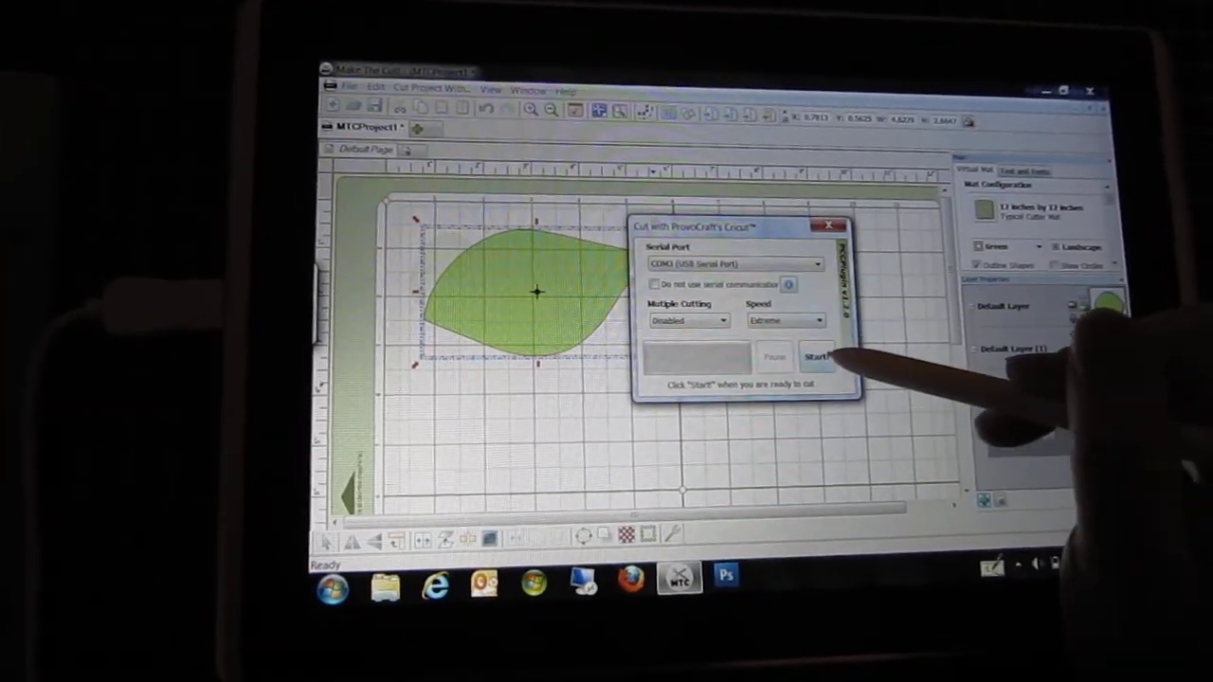
click(817, 356)
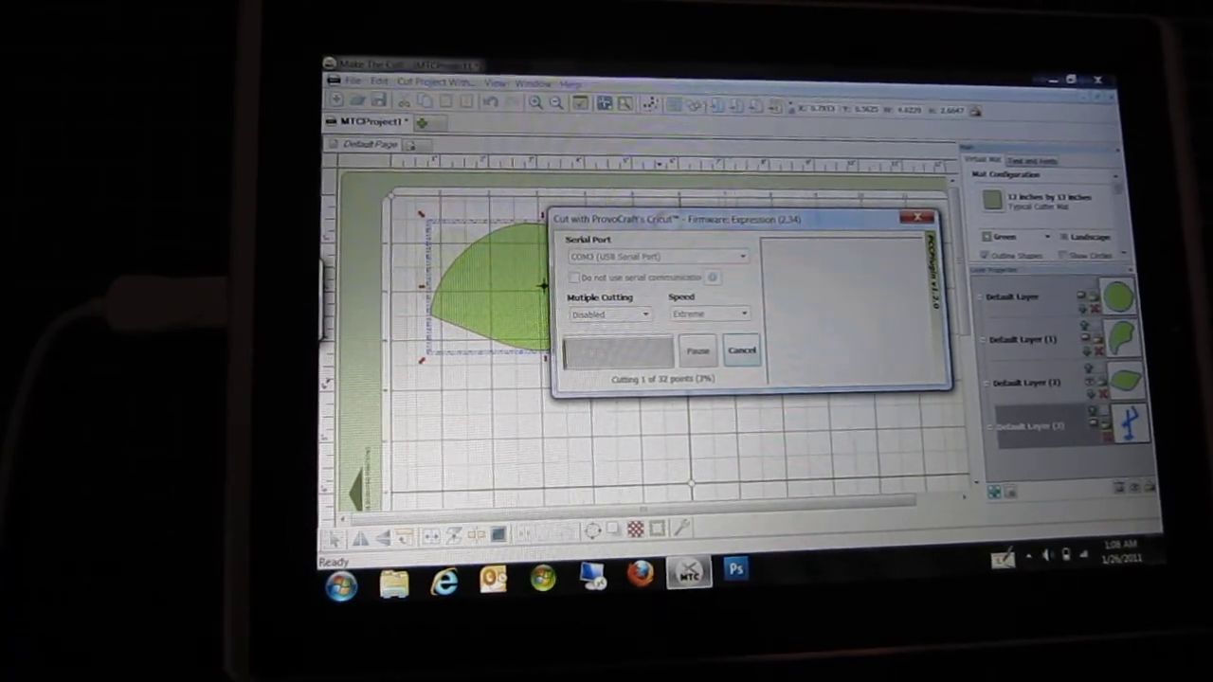